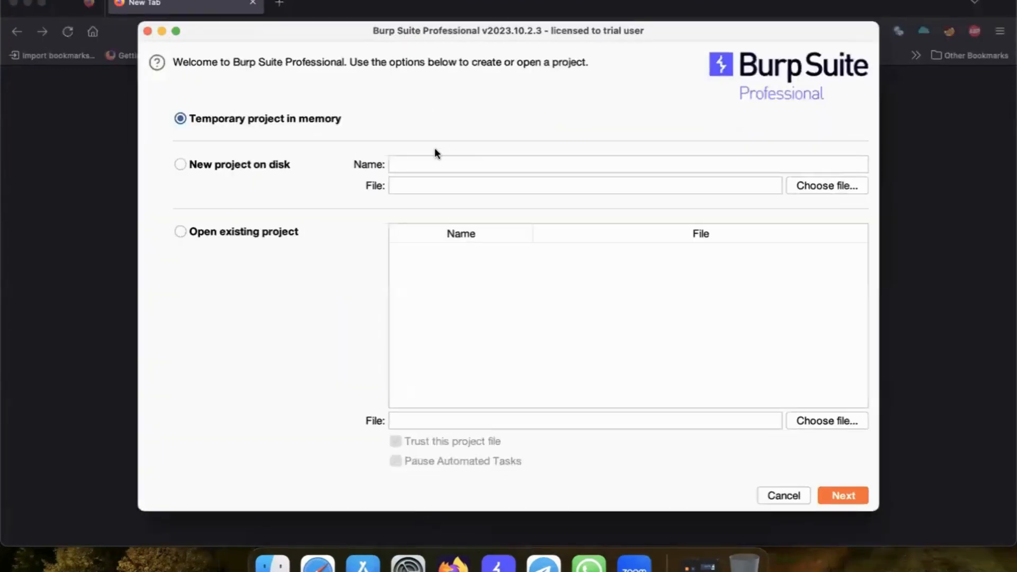
Start Burp with a temporary in-memory project and Burp's default settings
left_click(842, 495)
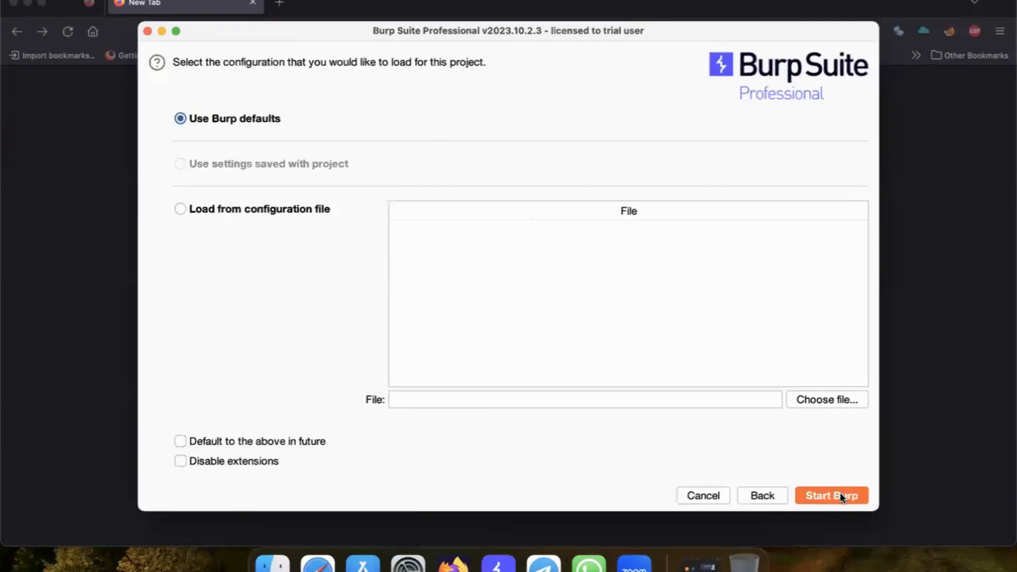
left_click(830, 495)
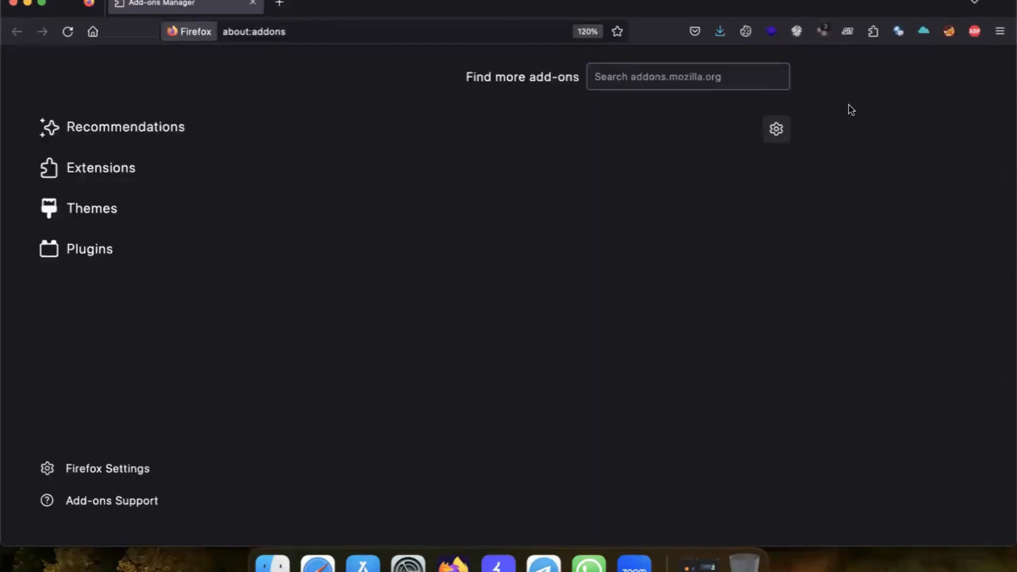
List the installed extensions and search the add-ons store for 'foxy proxy', then reach the FoxyProxy menu
left_click(101, 167)
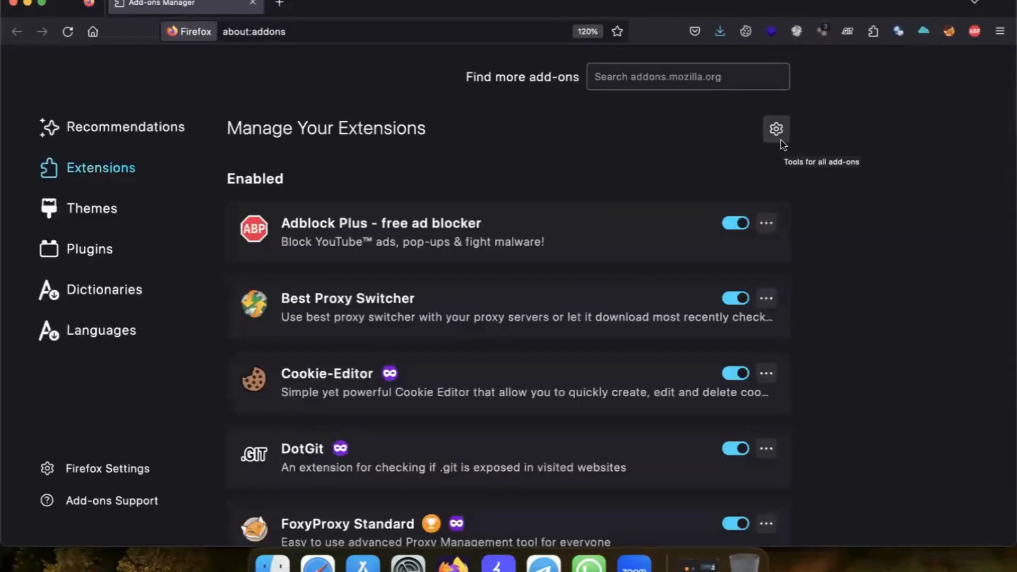
left_click(686, 77)
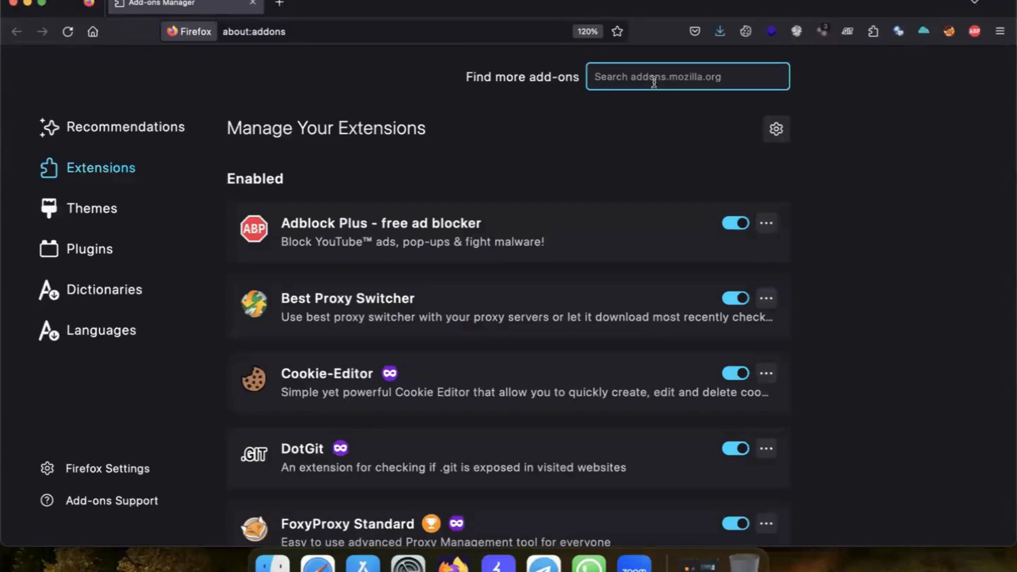
type("foxy")
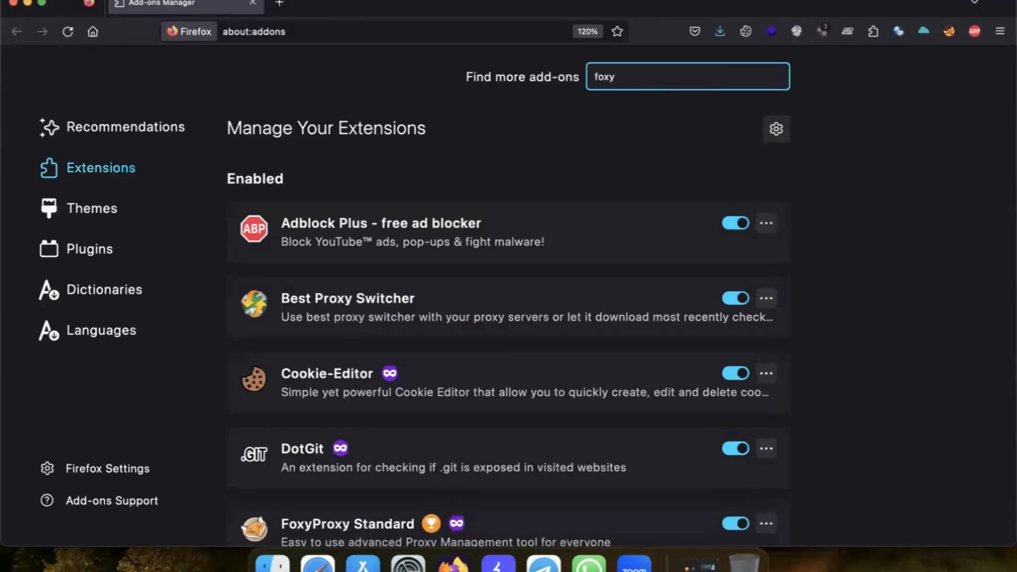
type("proxy")
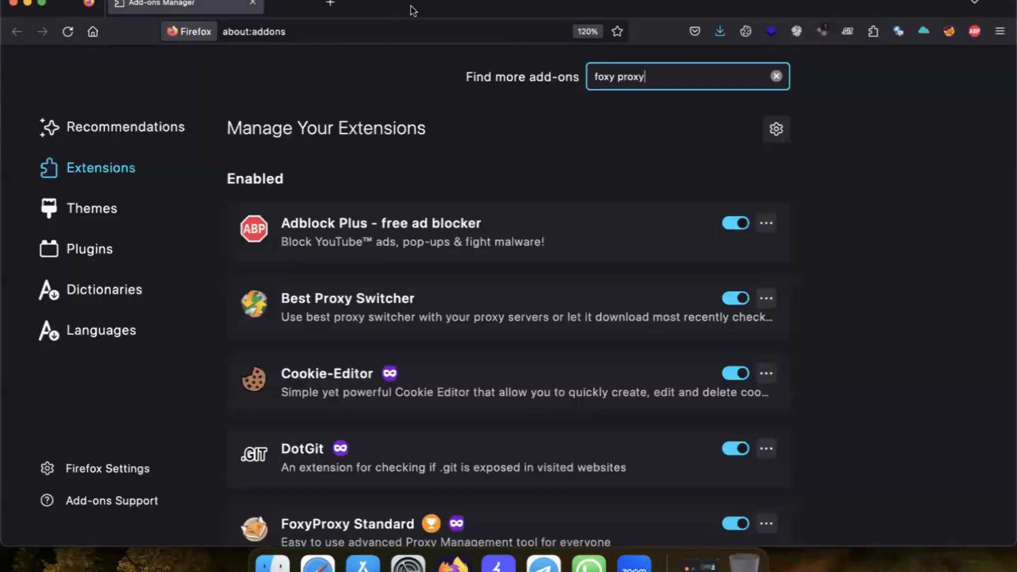
mouse_move(368, 21)
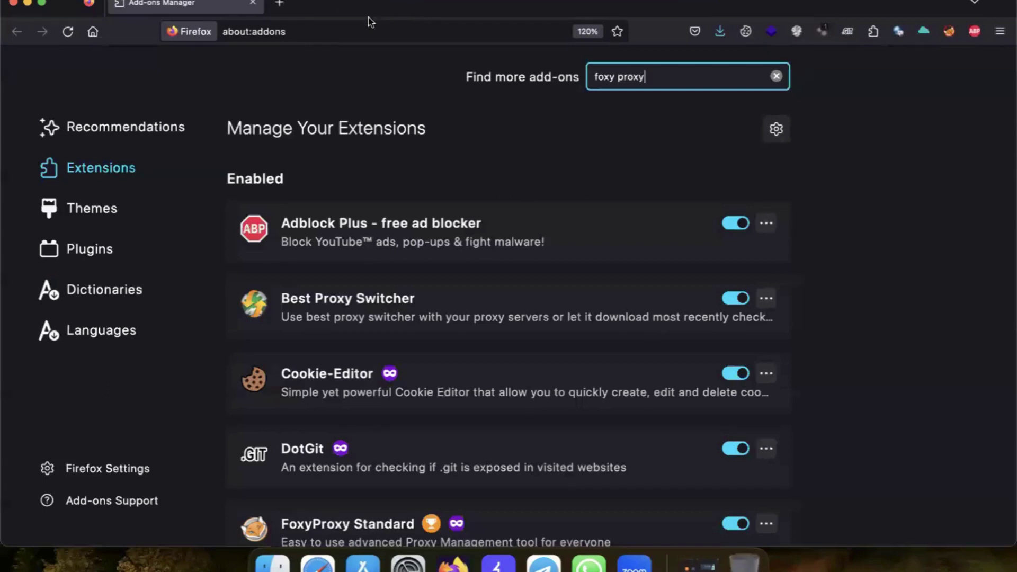
left_click(948, 31)
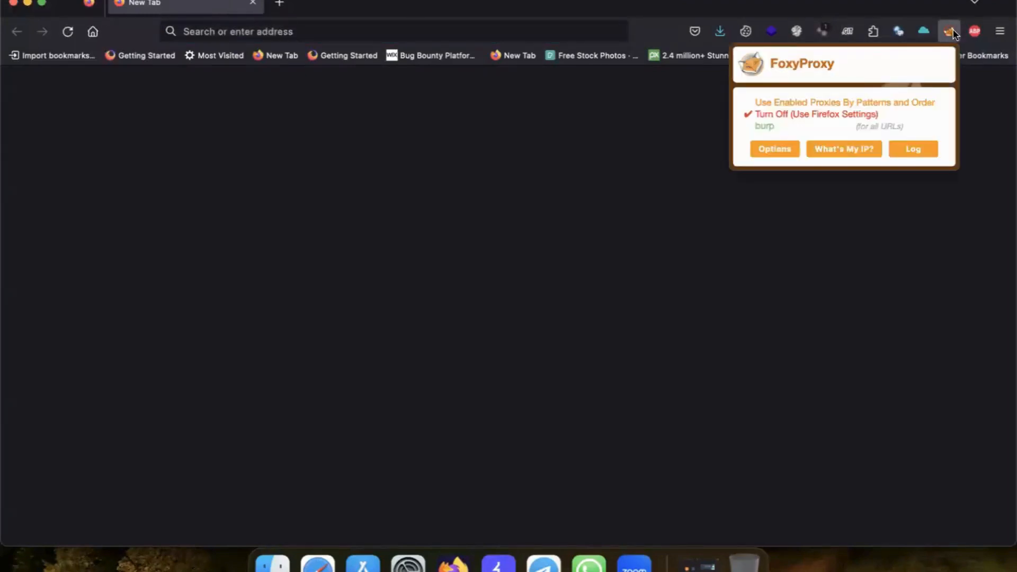
mouse_move(450, 128)
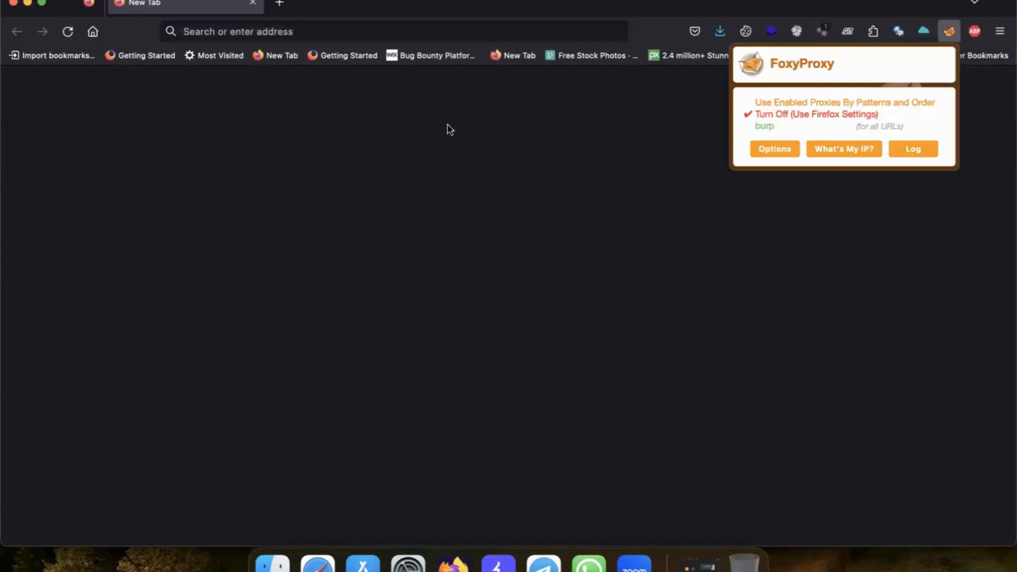
Open FoxyProxy's Options page listing the existing burp proxy at 127.0.0.1
left_click(774, 148)
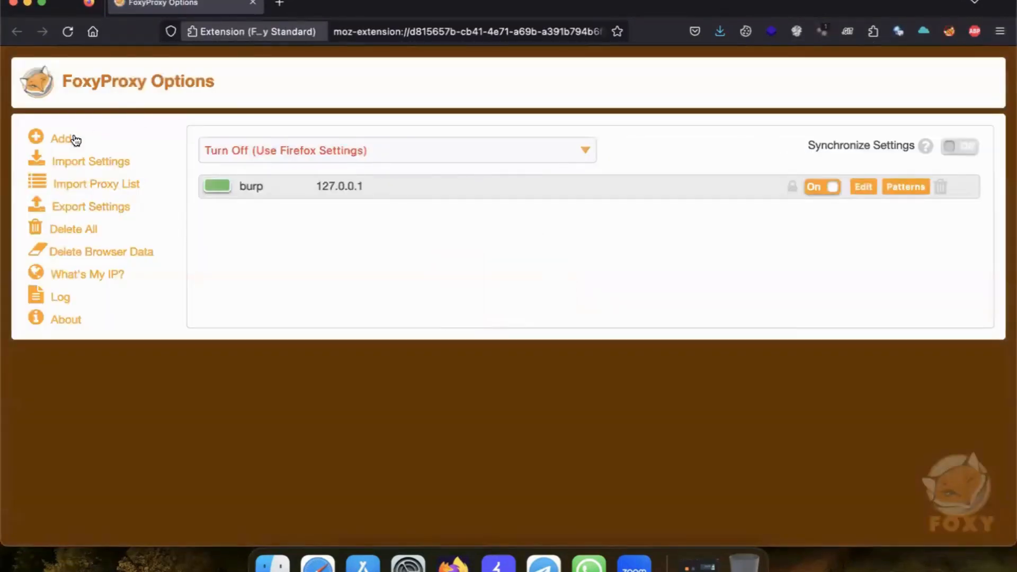
Add and save a FoxyProxy entry 'burp suite pro' at 127.0.0.1 port 8080
left_click(62, 138)
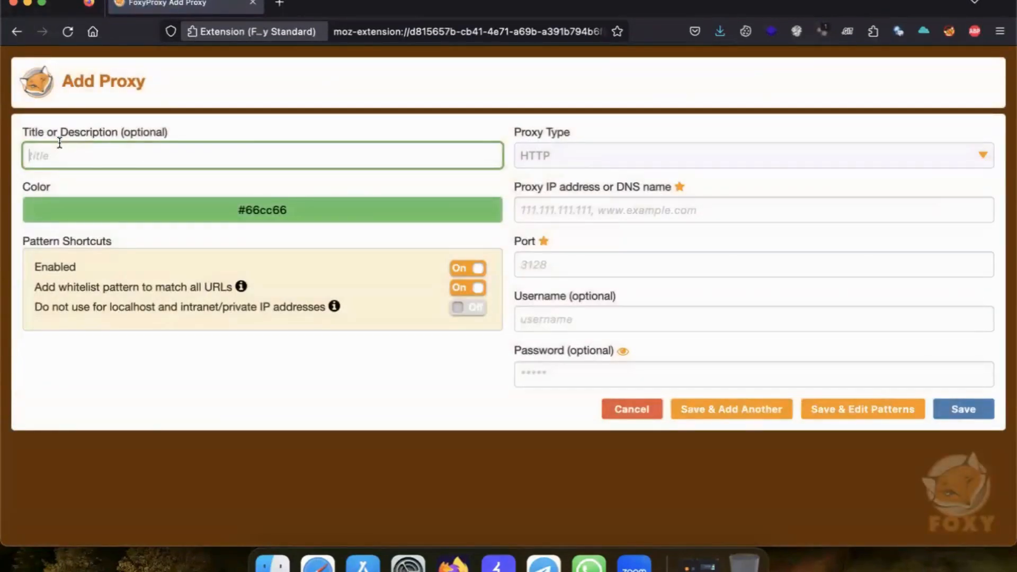
type("burp")
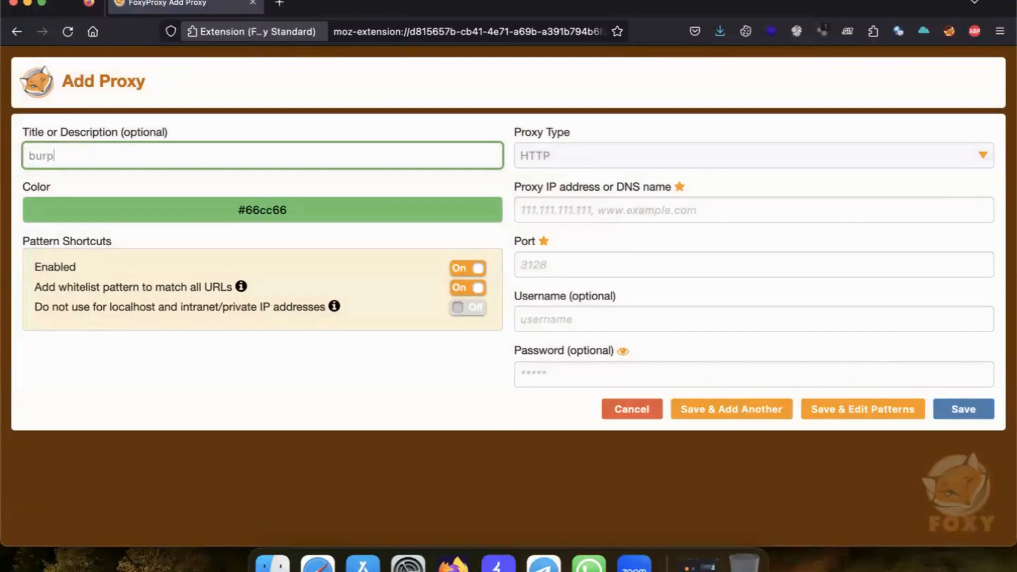
type("s")
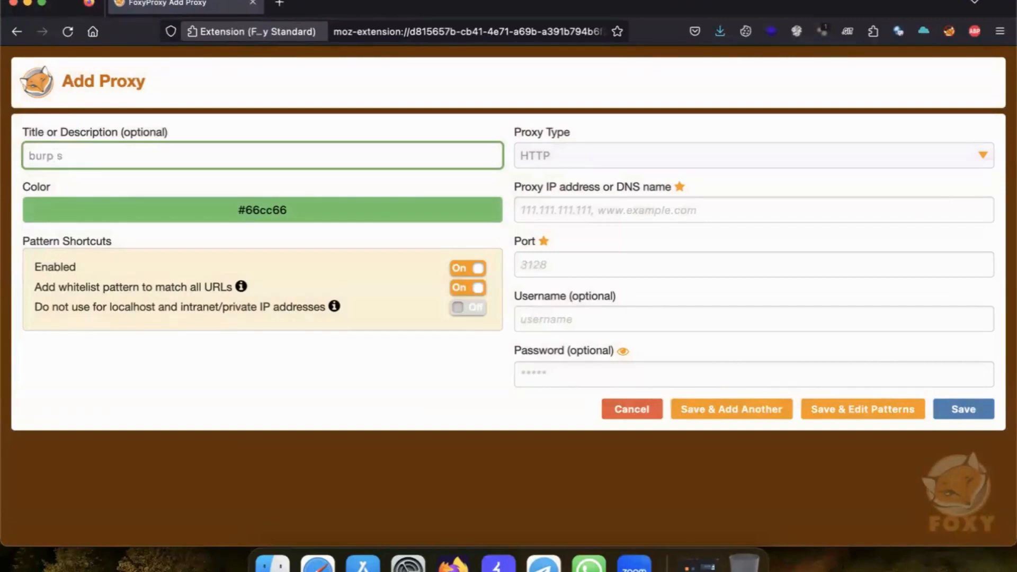
type("uo")
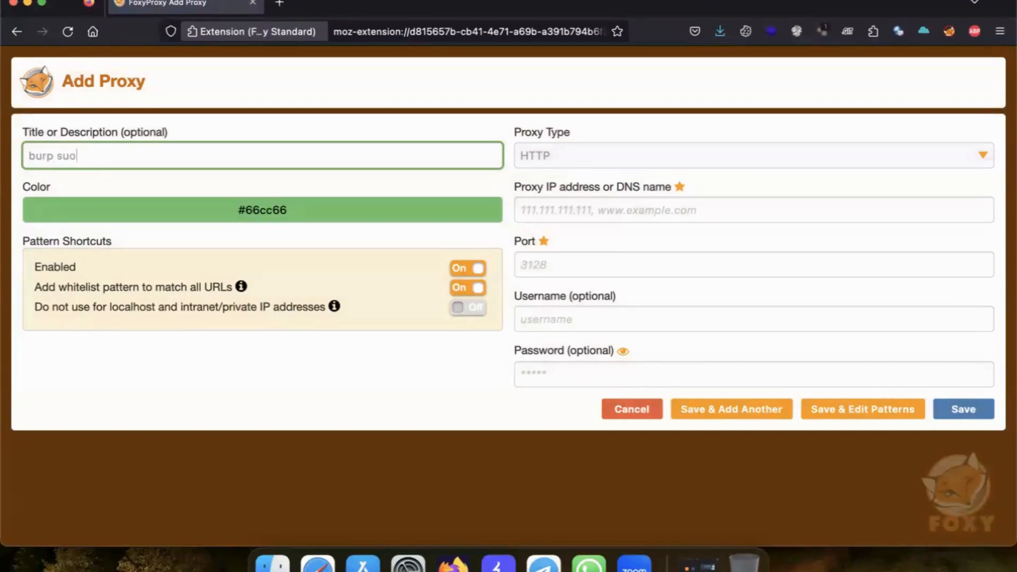
type("ite pr")
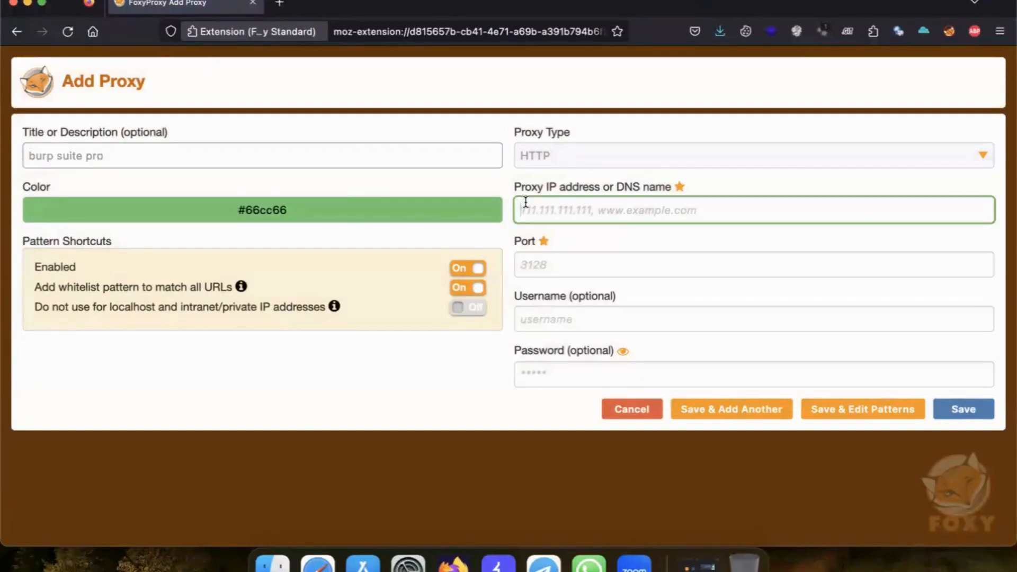
type("127")
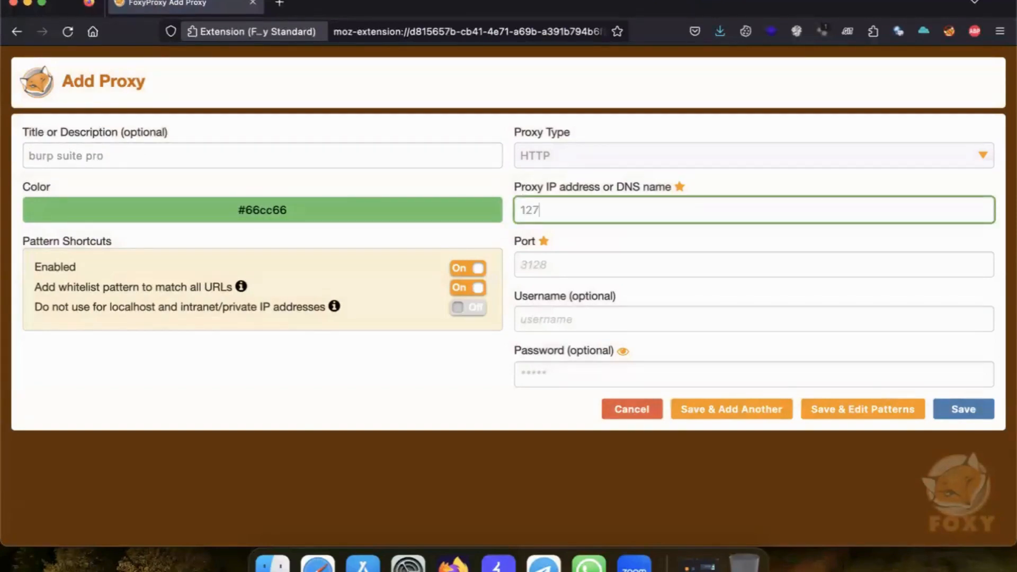
type(".0.0.1")
left_click(753, 265)
type("8080")
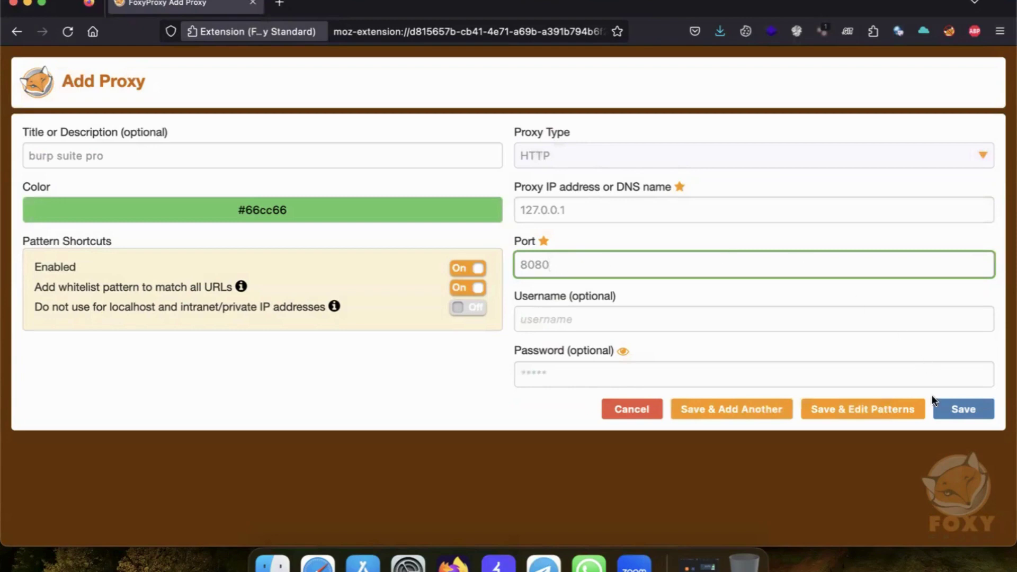
left_click(963, 409)
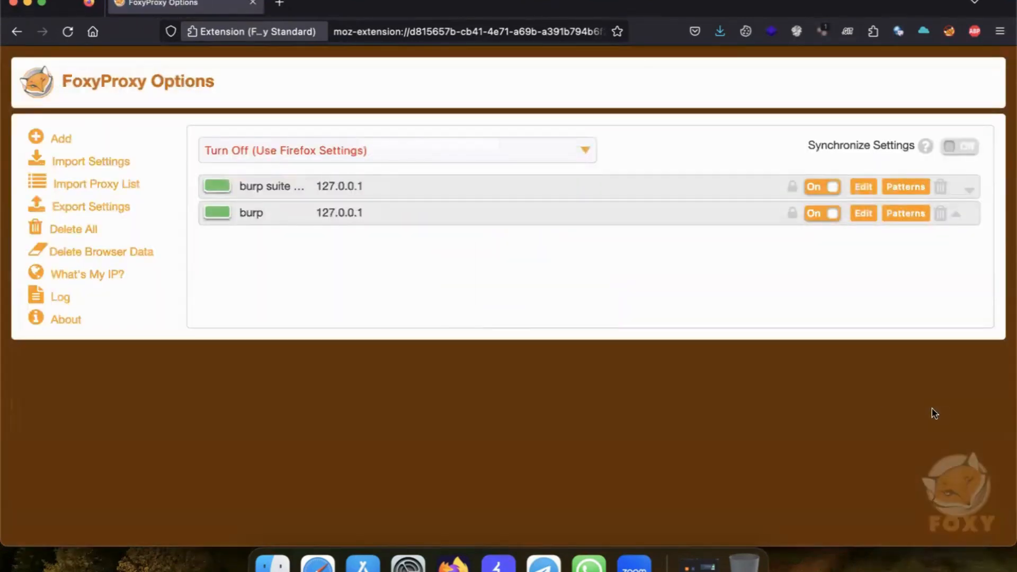
Bring Burp forward and open Proxy settings showing the 127.0.0.1:8080 listener
left_click(497, 561)
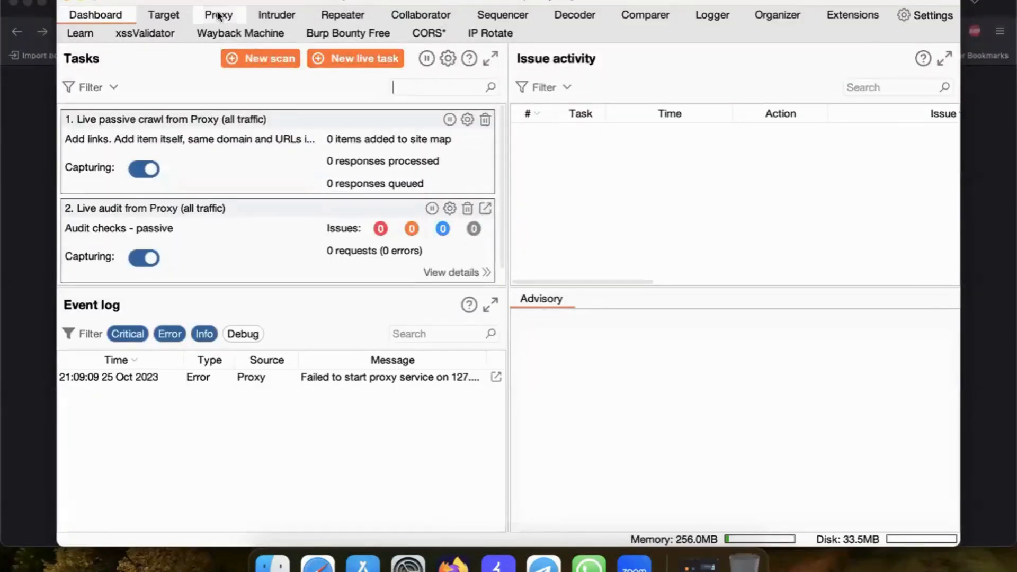
left_click(218, 14)
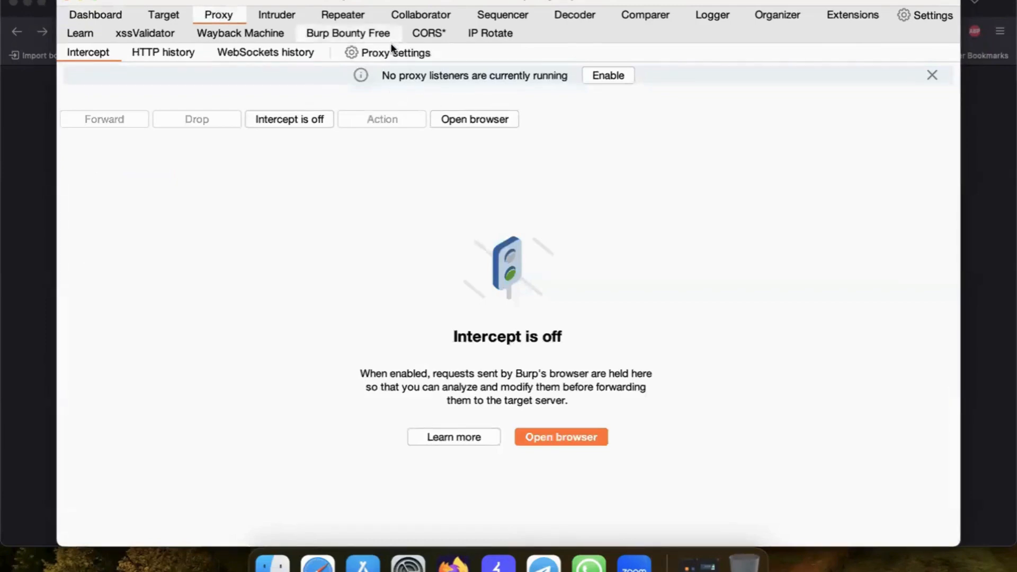
left_click(394, 53)
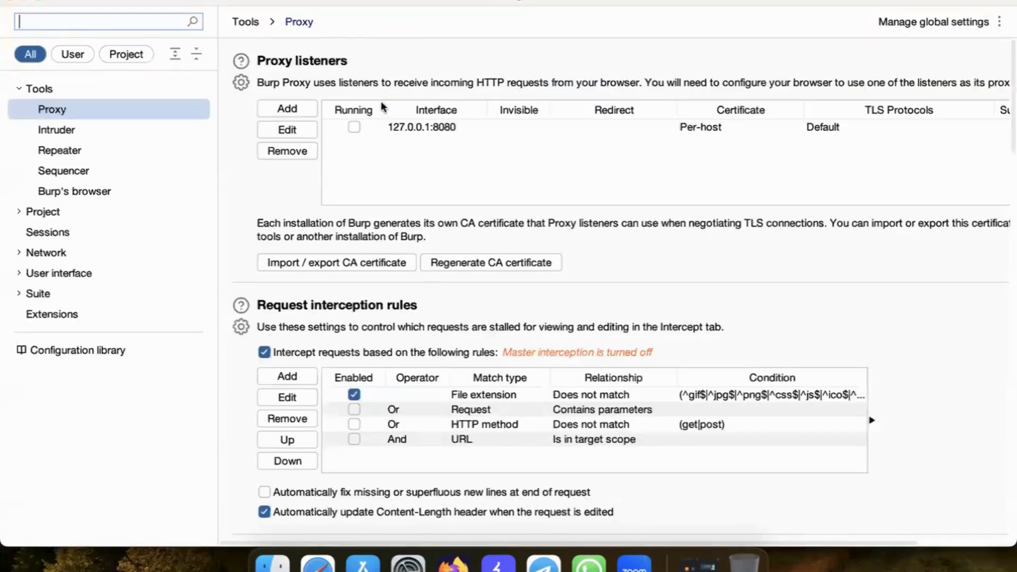
mouse_move(335, 263)
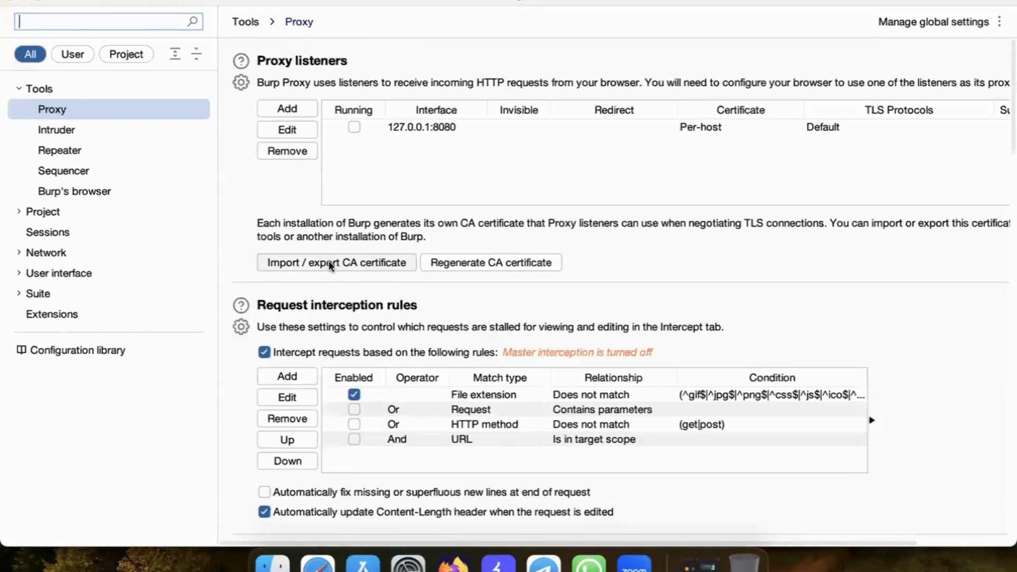
mouse_move(335, 266)
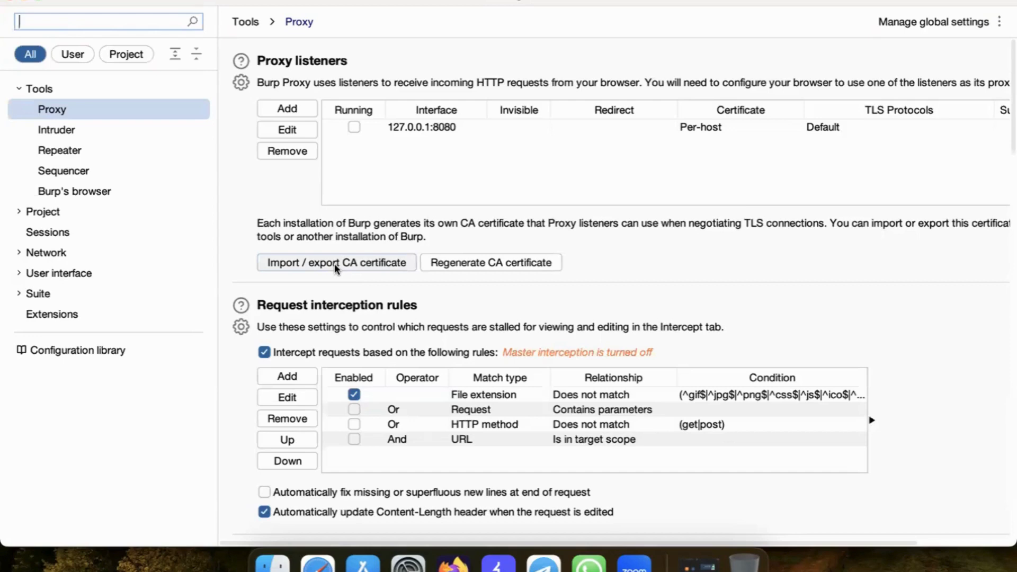
Export the CA certificate in DER format, saving it as 'burp' in Downloads
left_click(336, 261)
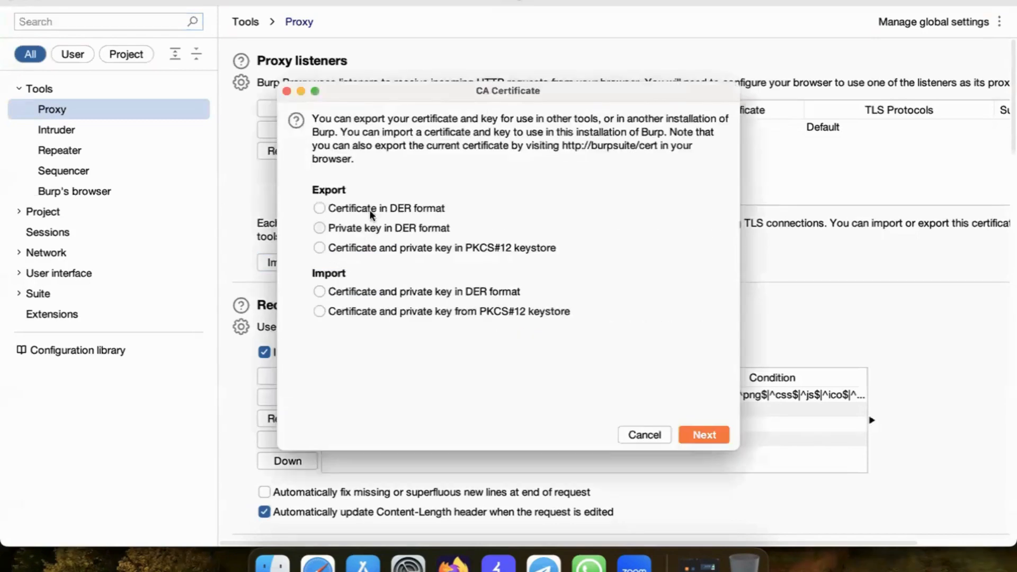
left_click(319, 208)
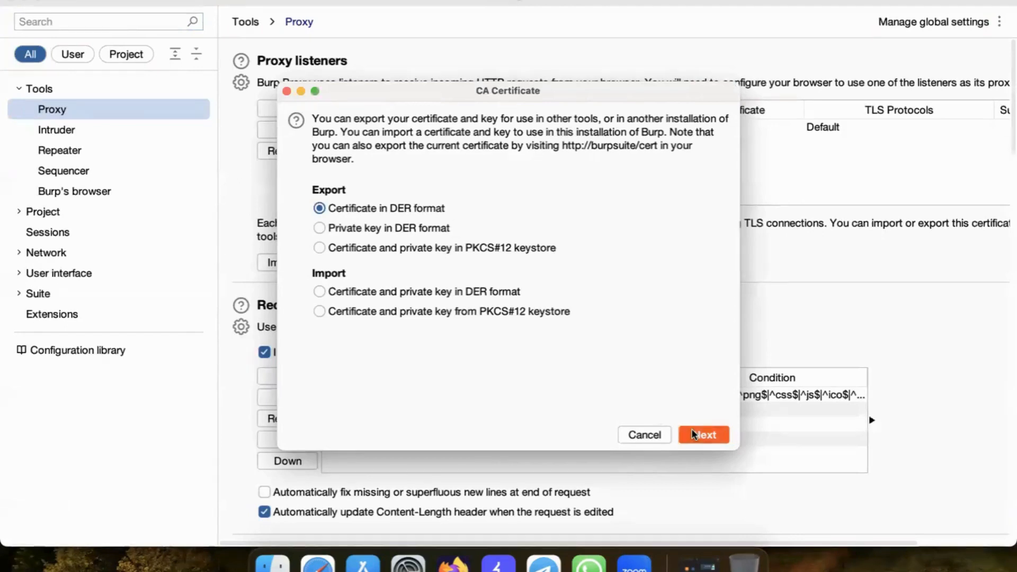
left_click(703, 434)
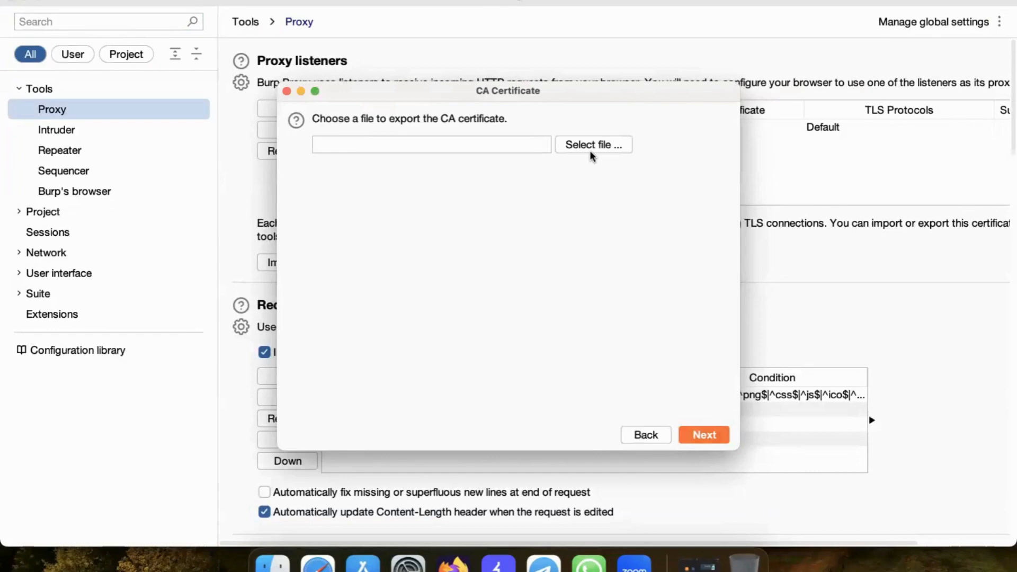
left_click(592, 144)
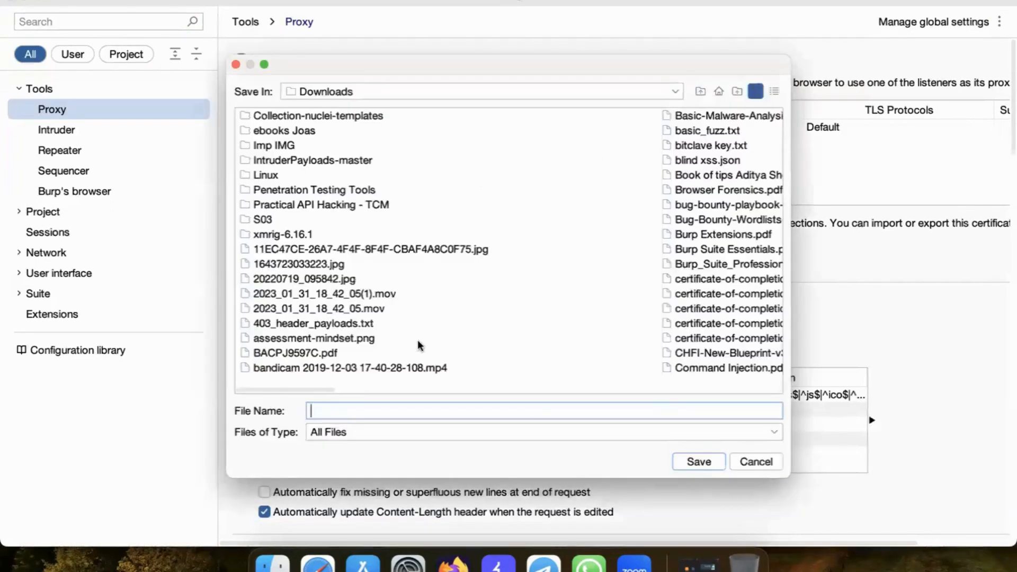
mouse_move(688, 447)
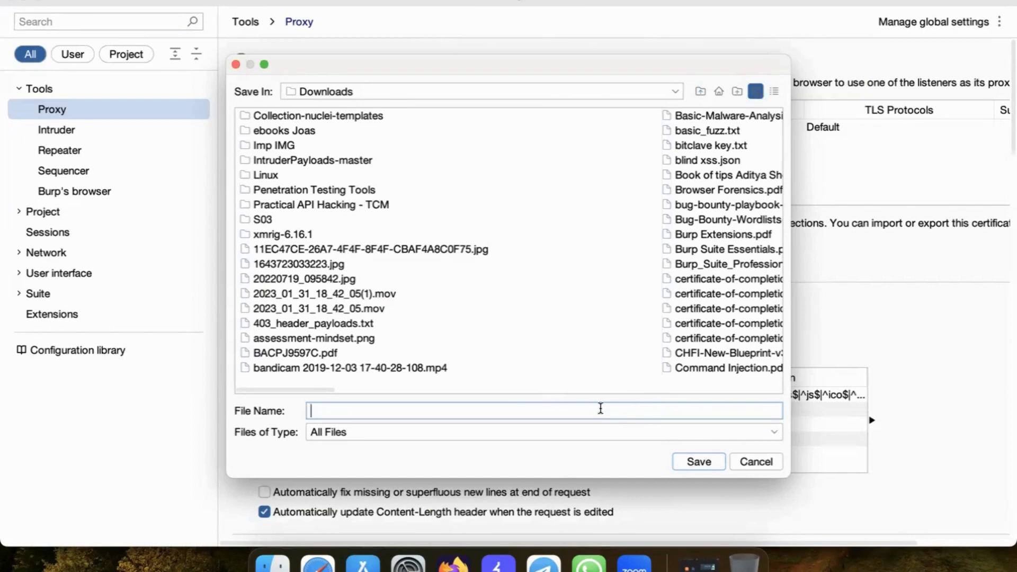
type("burp")
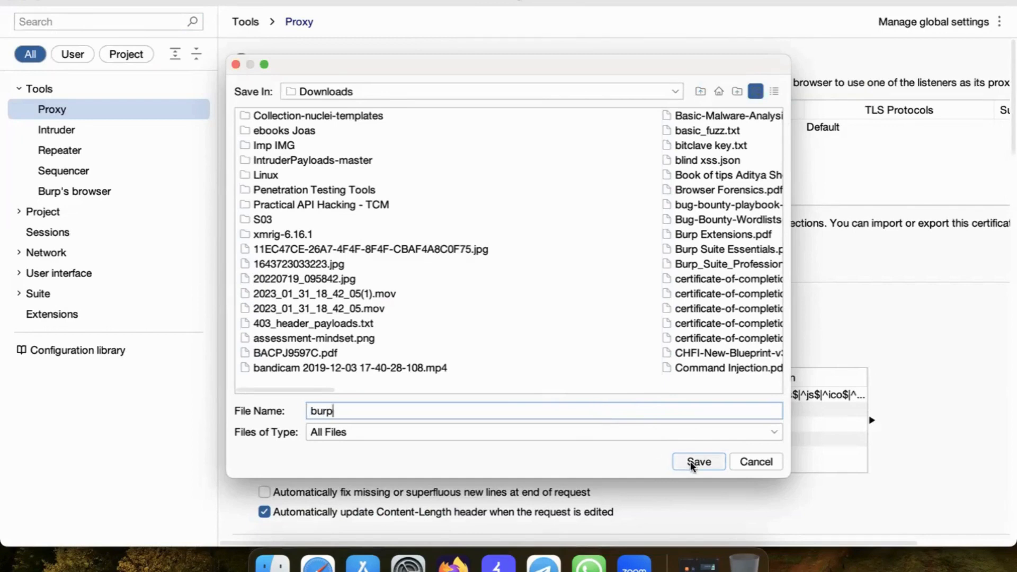
left_click(698, 461)
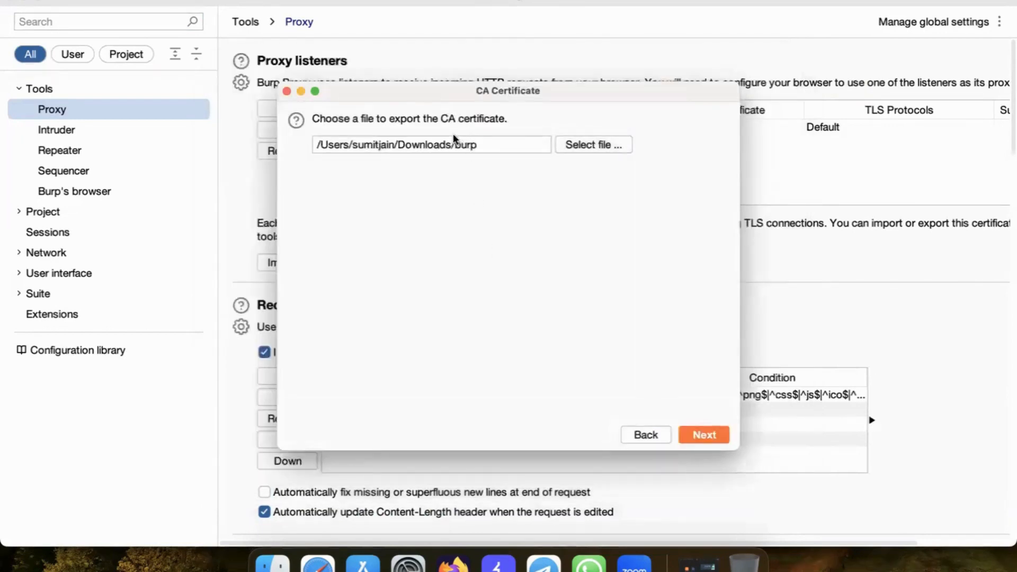
Confirm the export path, complete the certificate export and dismiss the success message
left_click(431, 144)
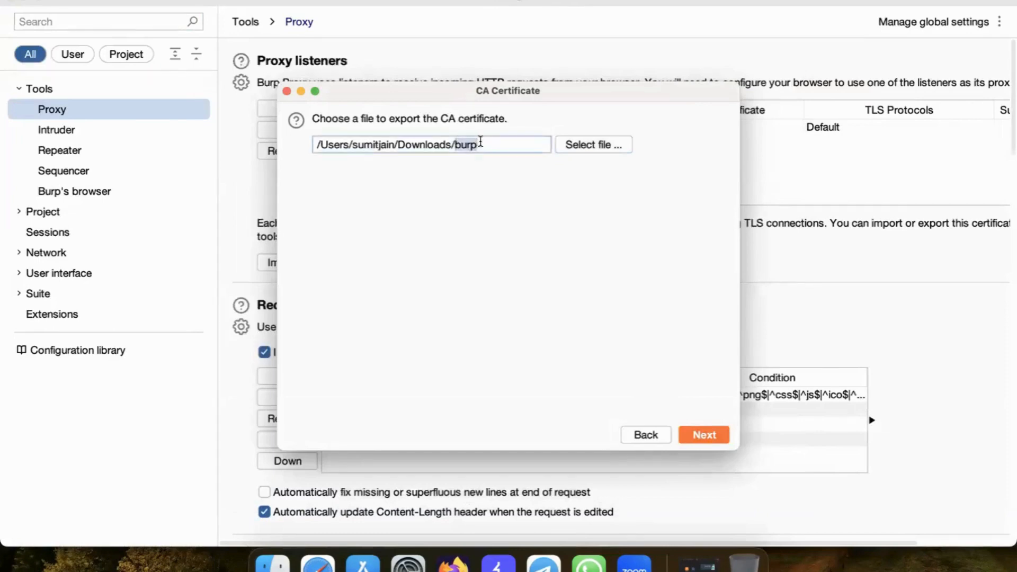
left_click(704, 435)
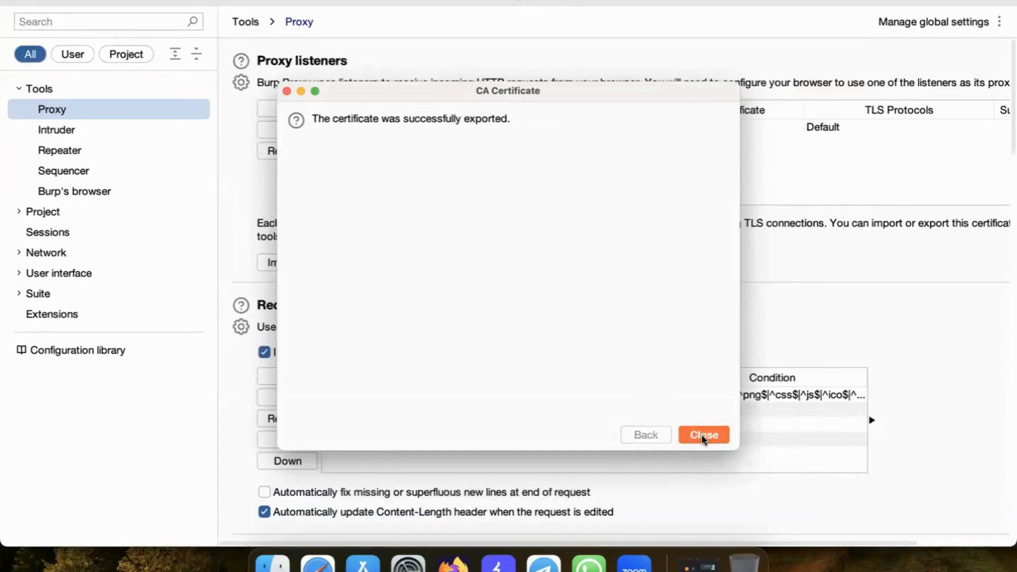
left_click(704, 434)
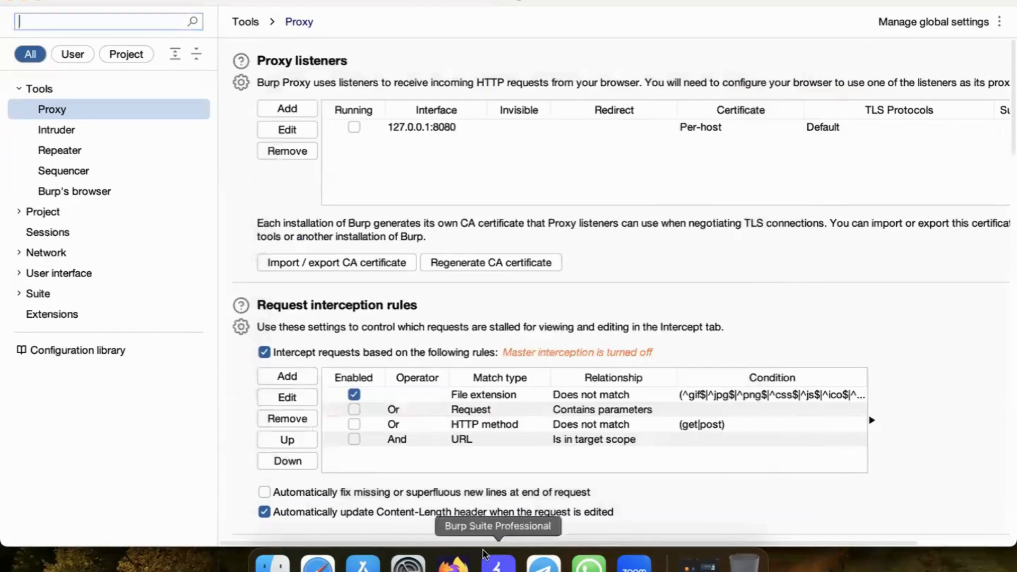
In Firefox settings search 'cert', view certificates and start importing an authority file
left_click(999, 31)
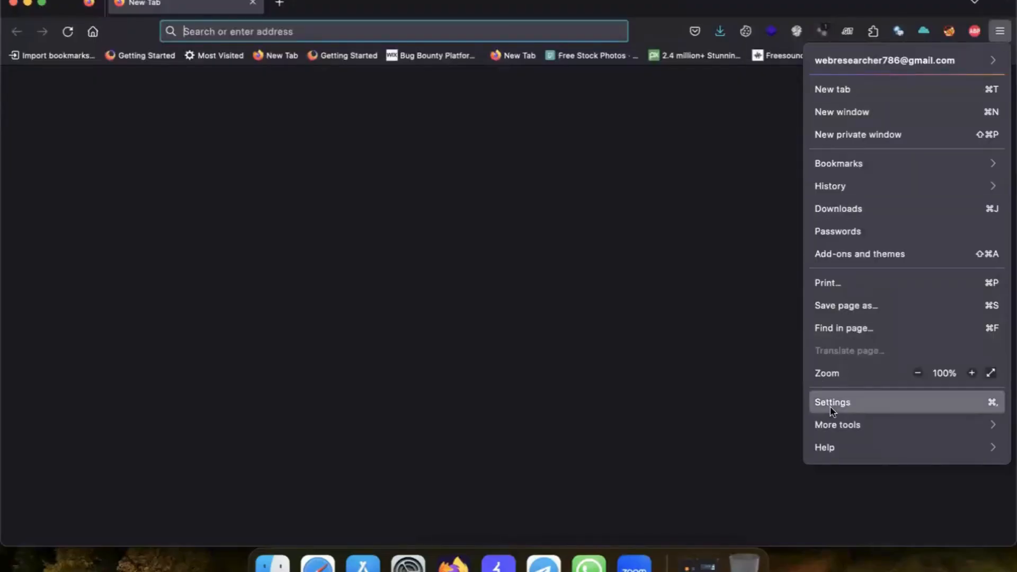
left_click(833, 402)
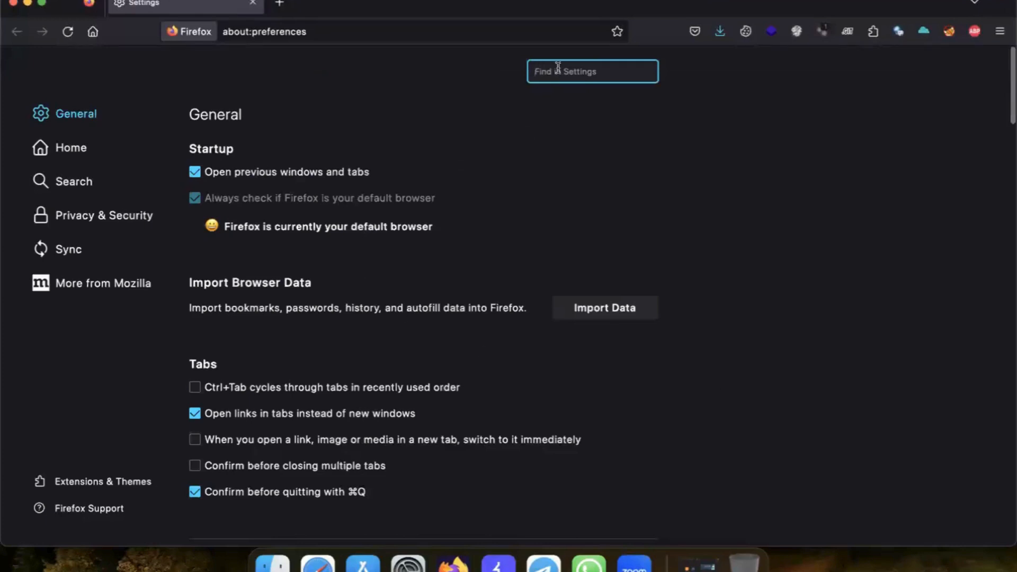
type("ce")
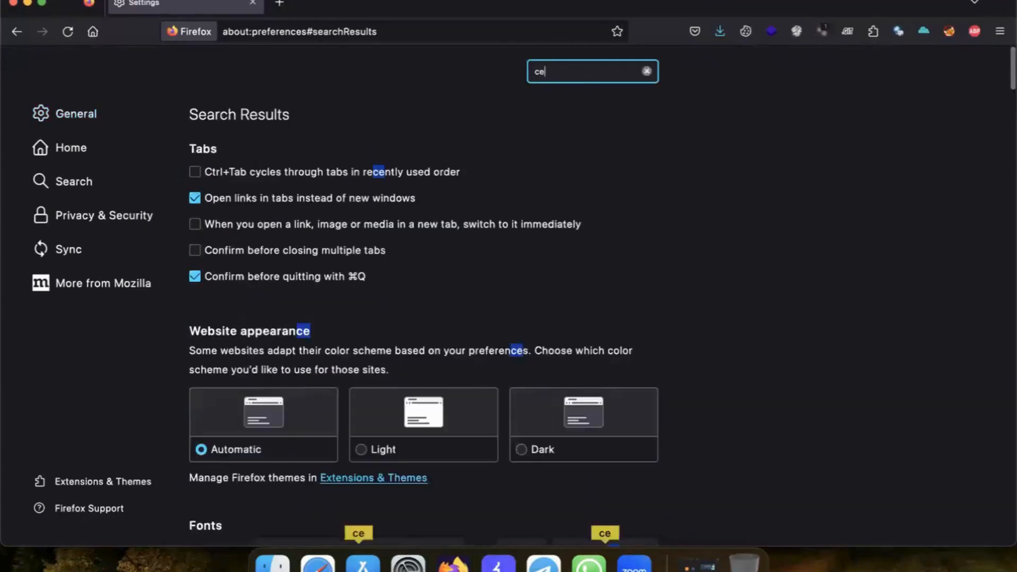
type("rt")
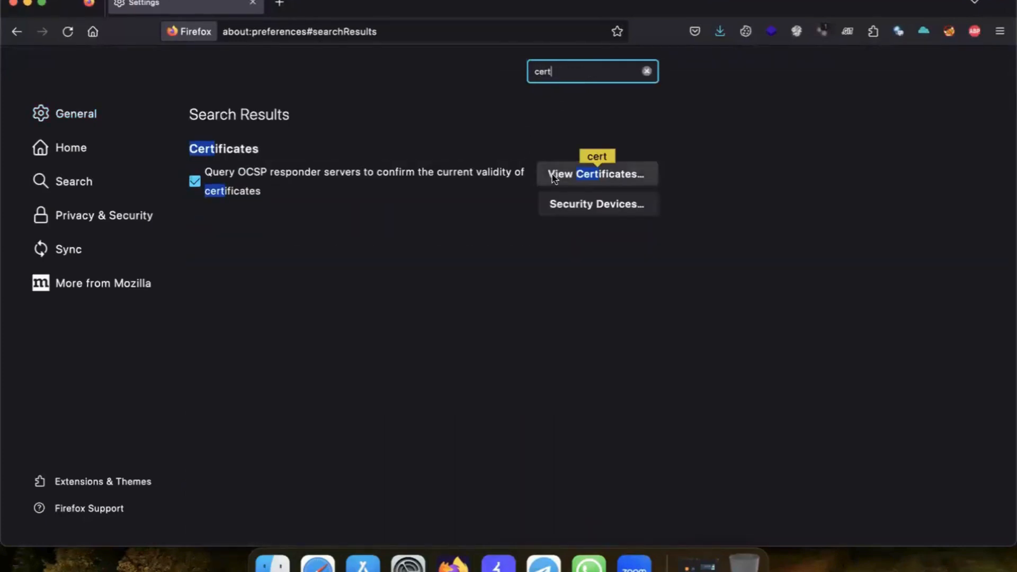
left_click(596, 174)
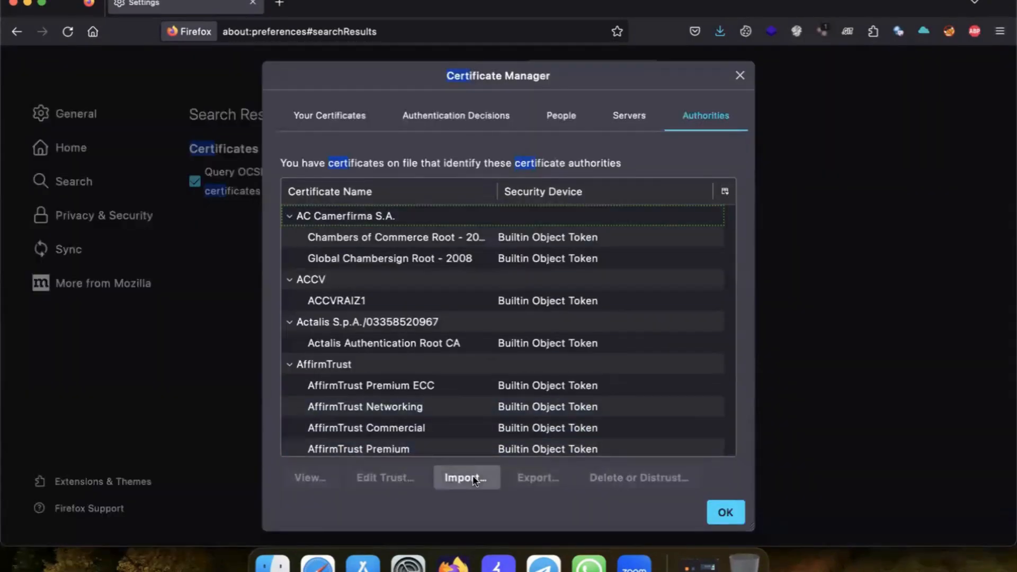
left_click(466, 478)
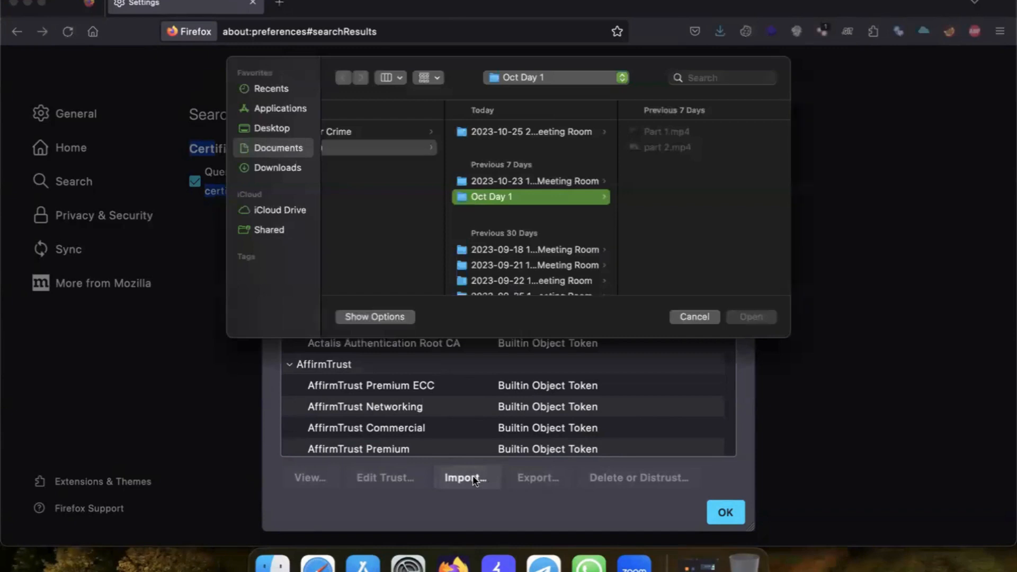
mouse_move(289, 269)
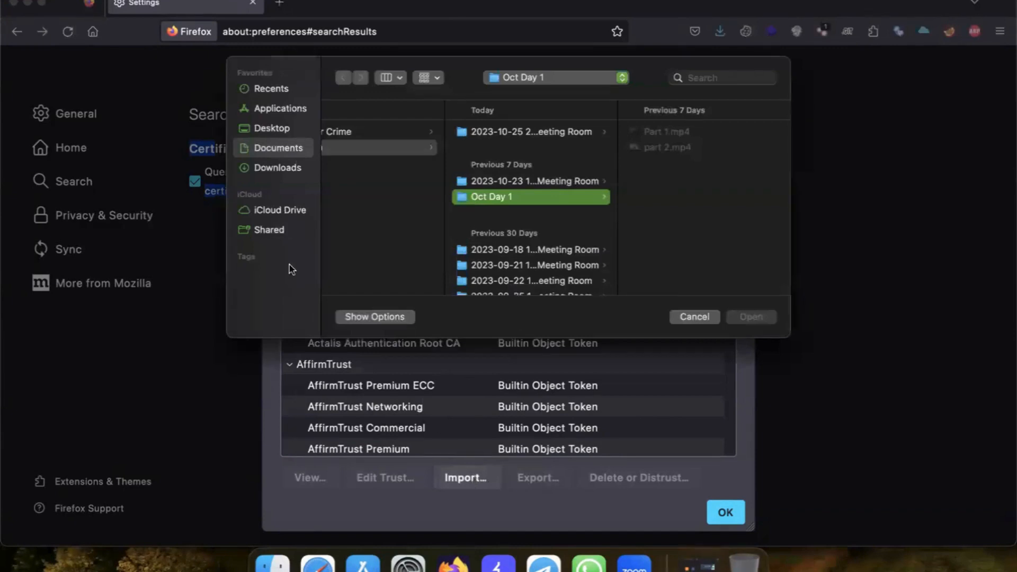
Import the 'burp' file from Downloads with All Files shown, accepting the already-installed alert
left_click(276, 167)
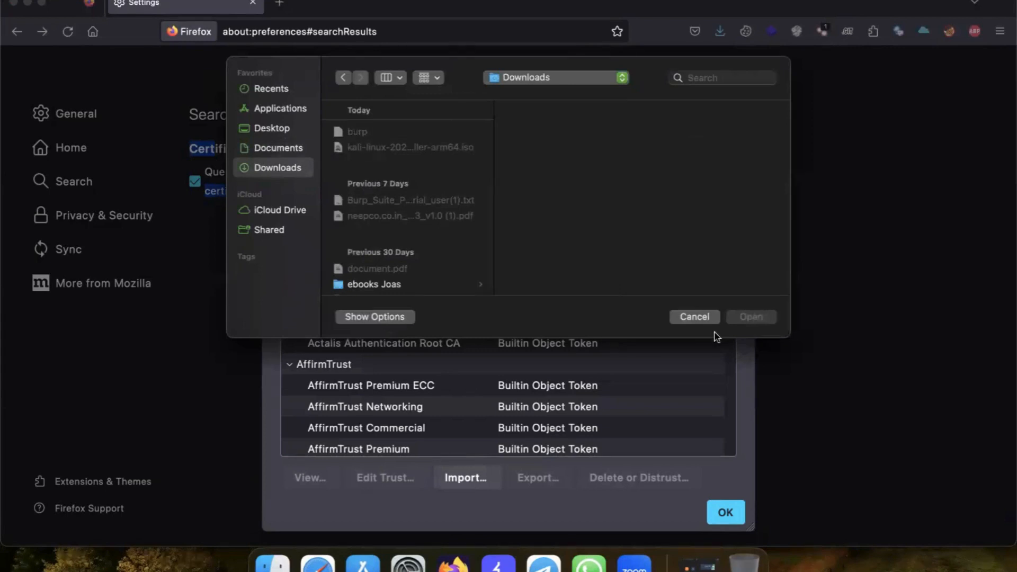
left_click(374, 317)
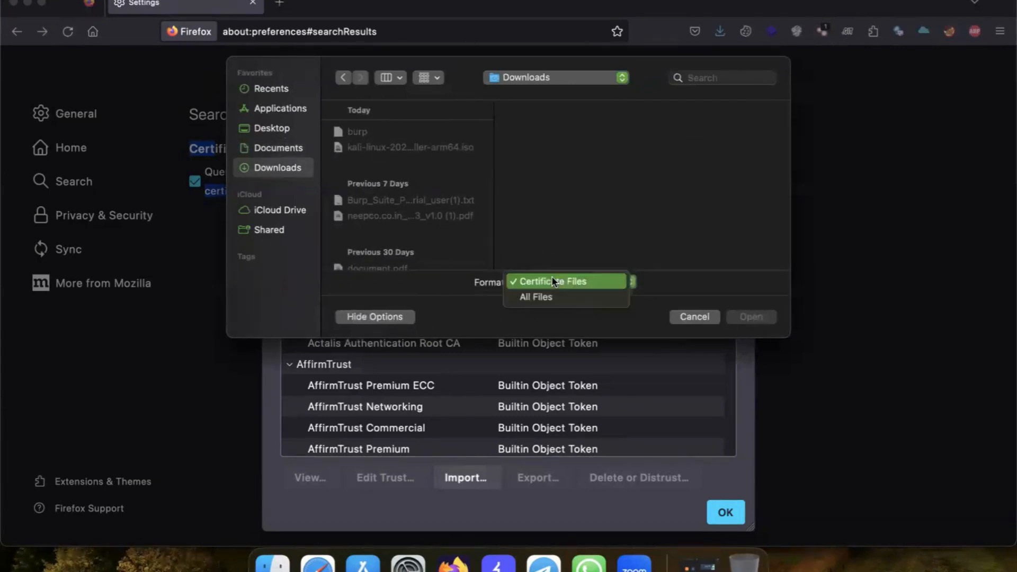
left_click(536, 297)
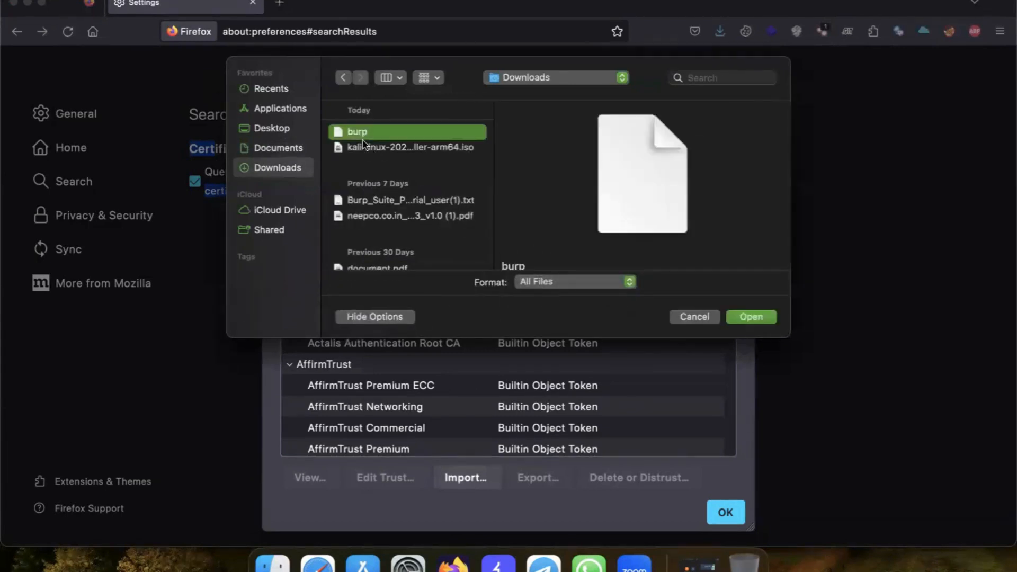
left_click(750, 317)
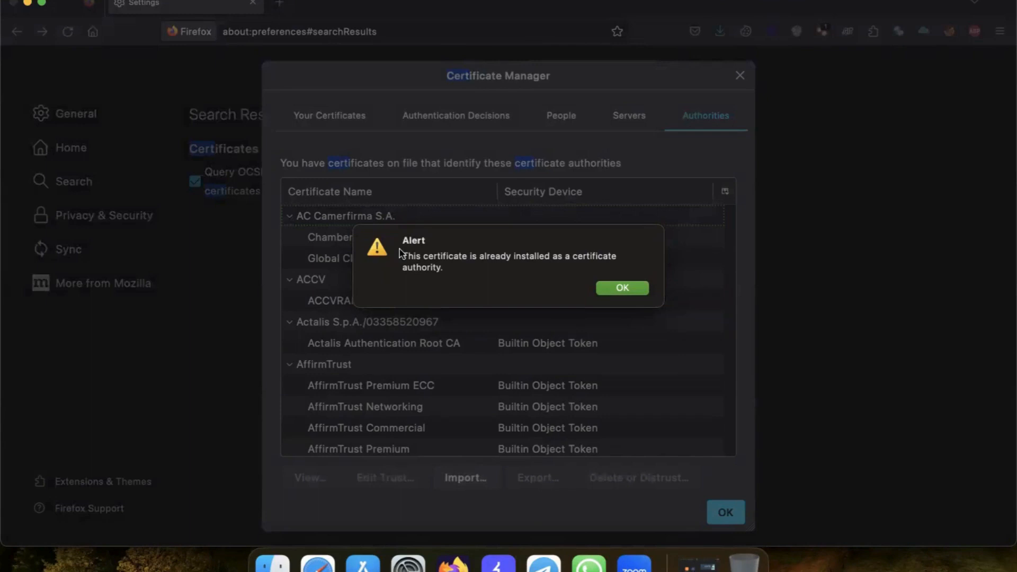
mouse_move(663, 308)
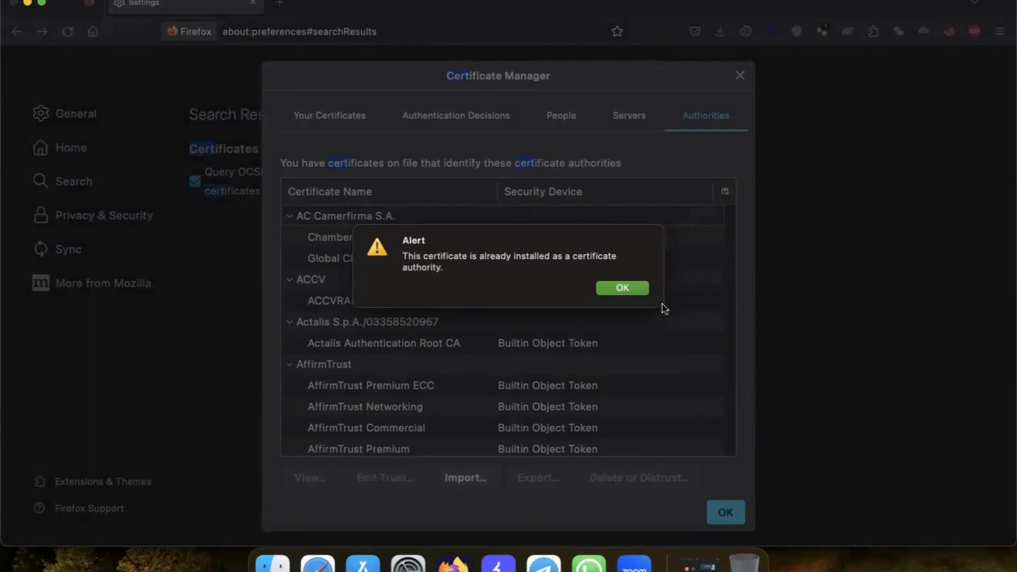
left_click(622, 287)
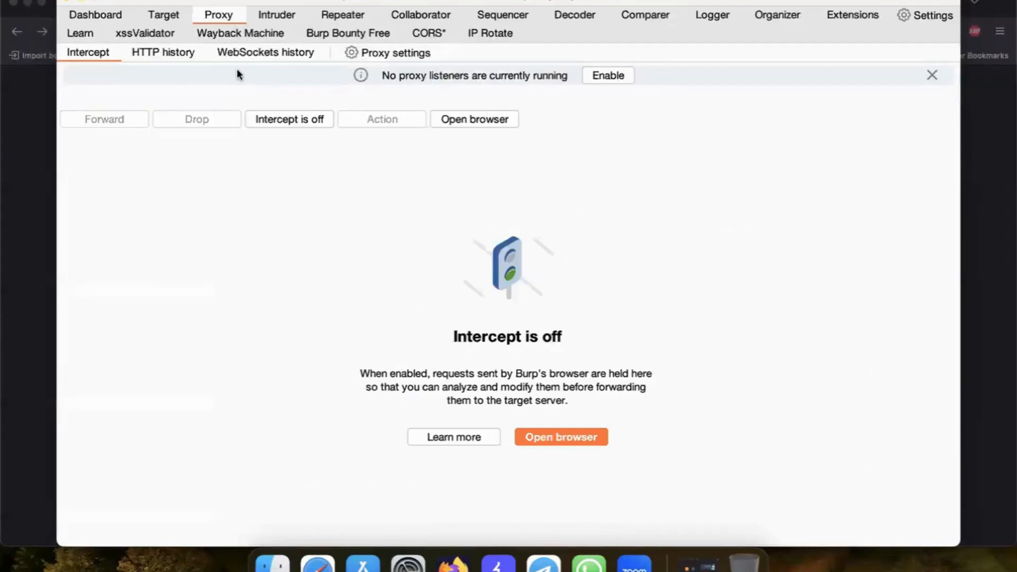
Dismiss the port 8080 listener start failure and switch proxy intercept on
left_click(607, 75)
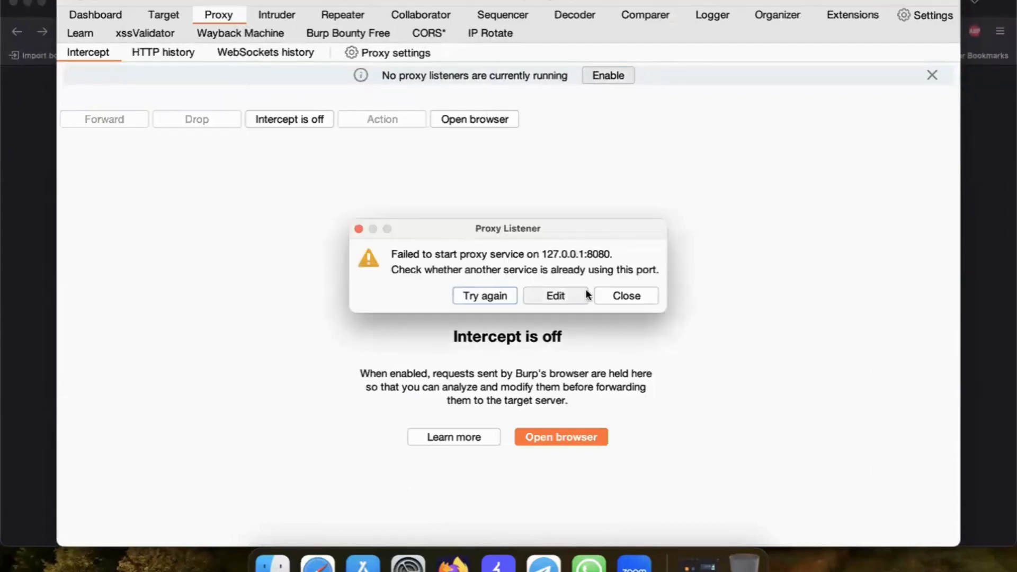
left_click(625, 296)
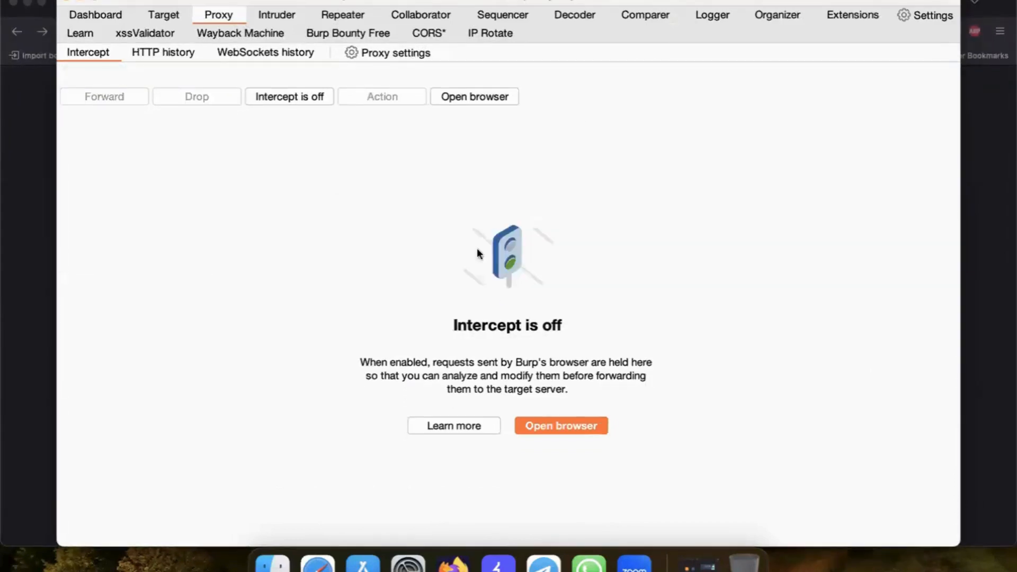
mouse_move(287, 74)
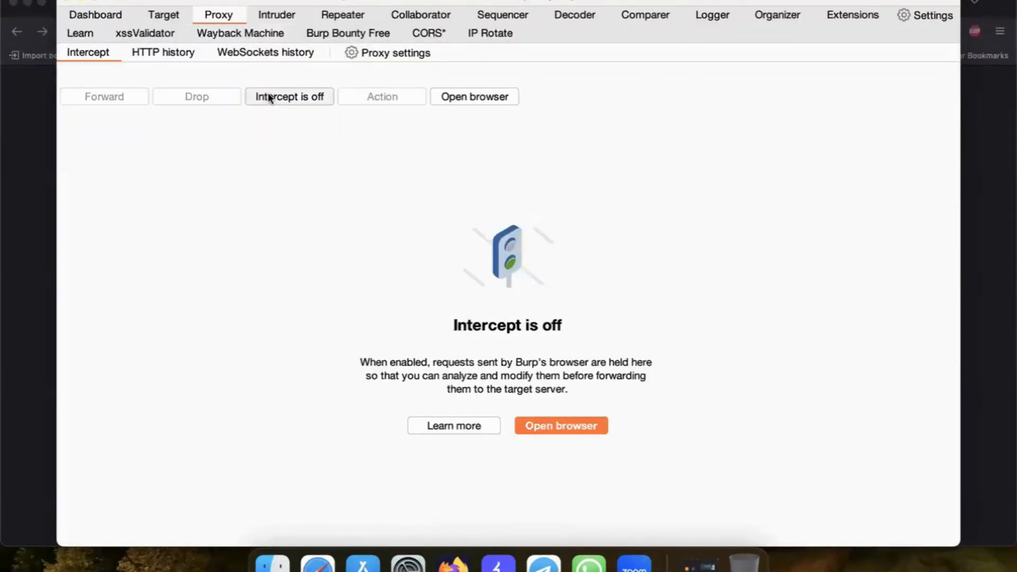
left_click(288, 96)
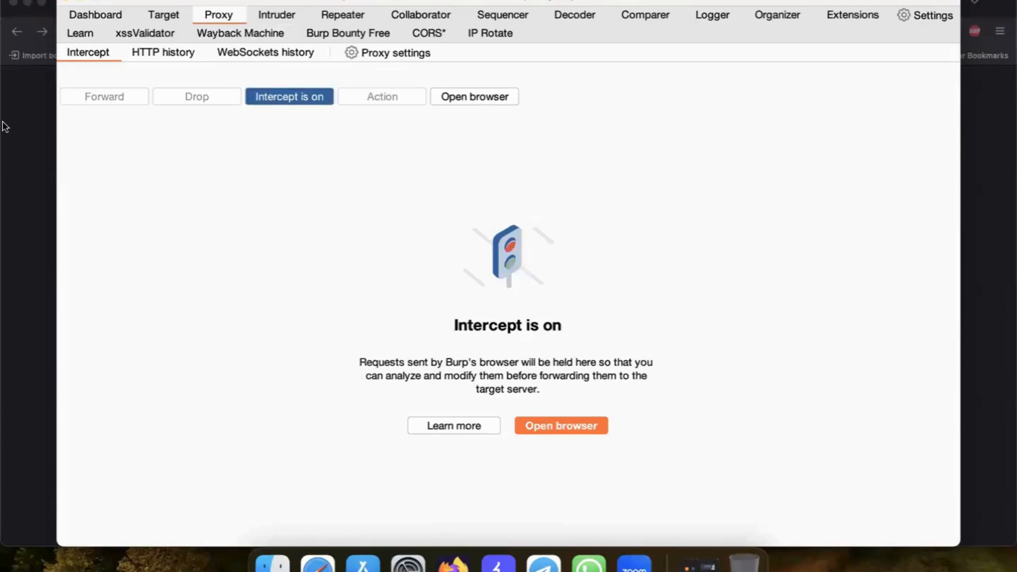
Visit wanderu.com in Firefox so its GET request is held in Burp's intercept
left_click(560, 425)
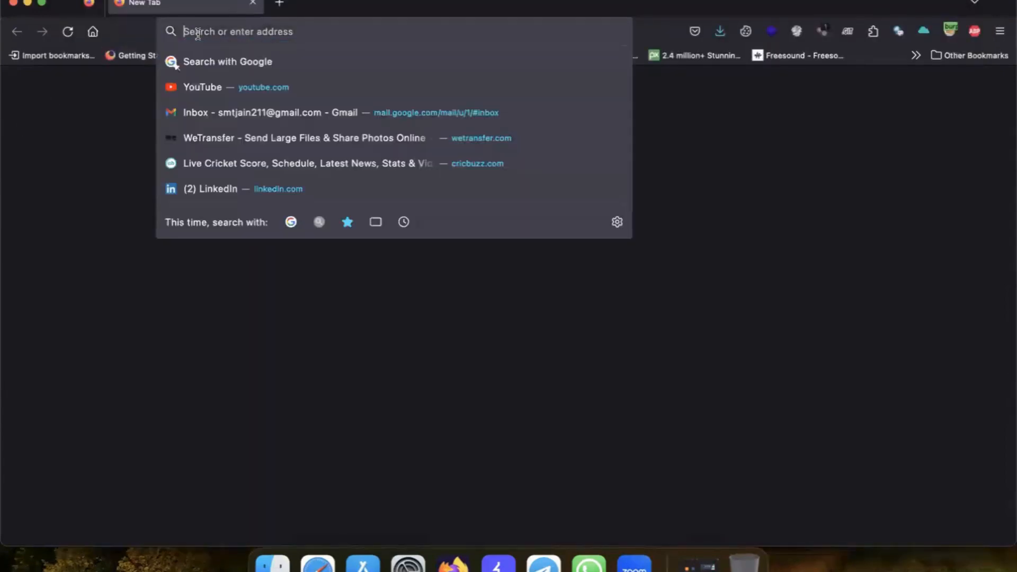
type("wanderu.com")
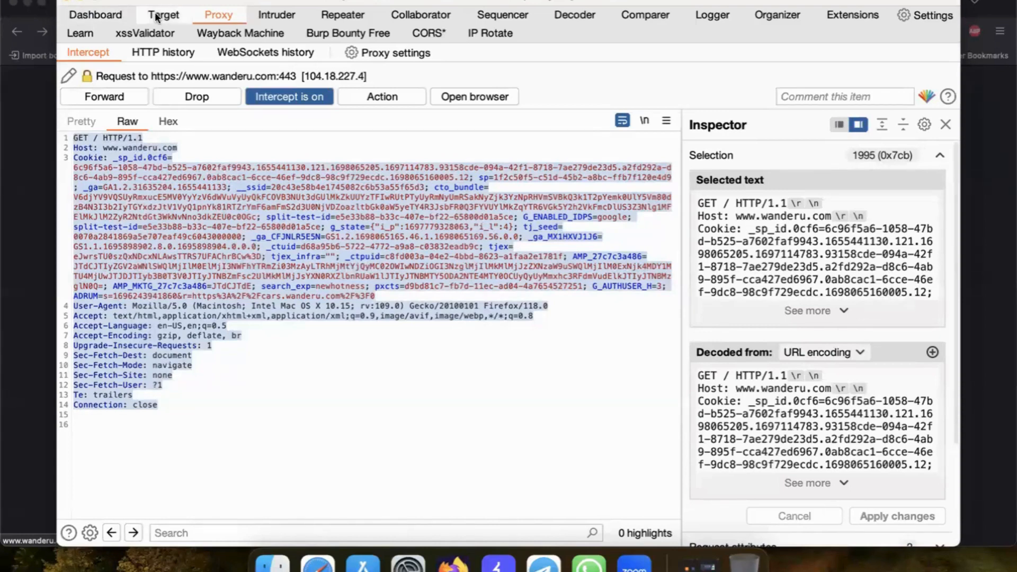
left_click(843, 97)
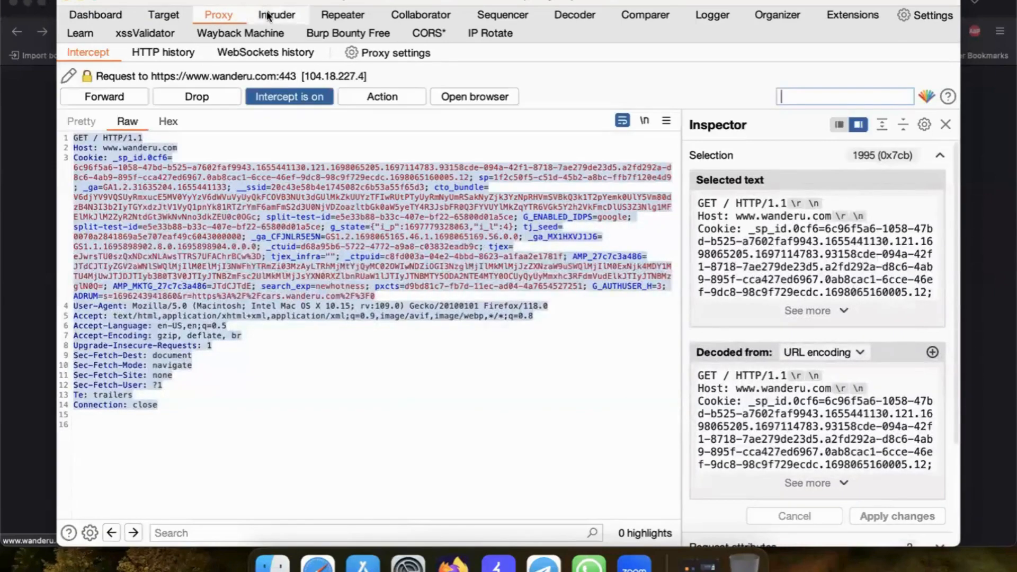
left_click(421, 14)
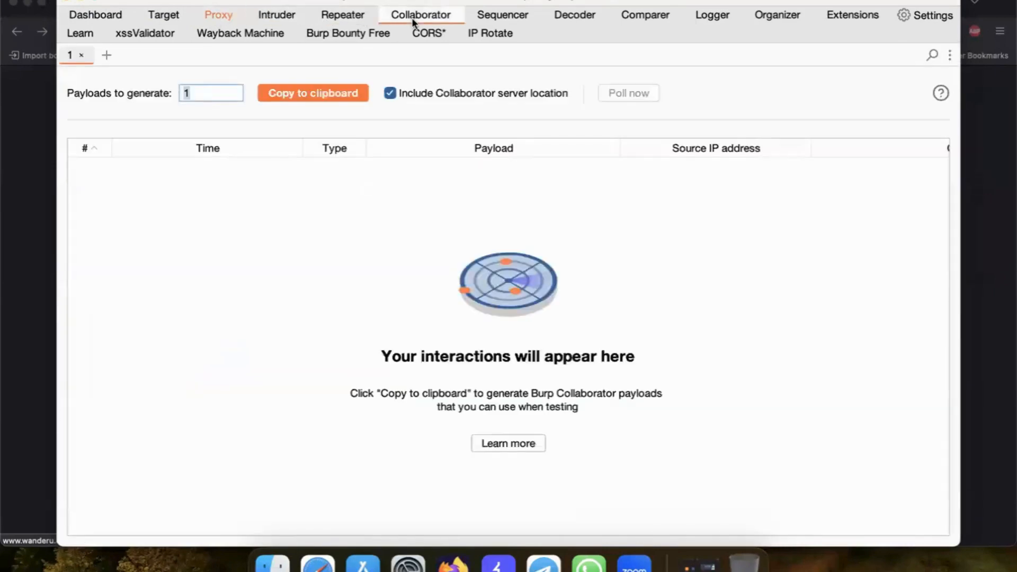
left_click(852, 15)
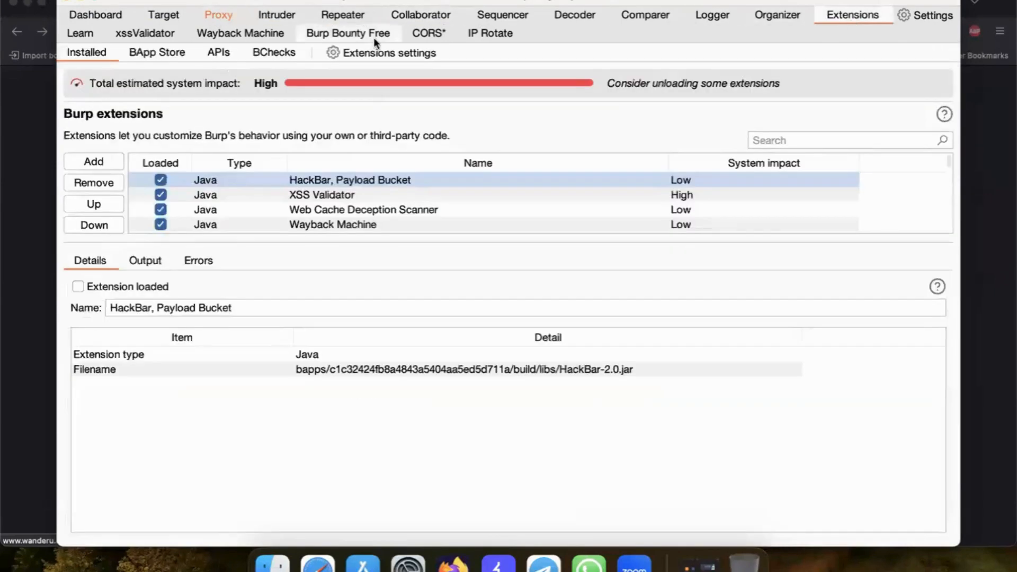
left_click(218, 14)
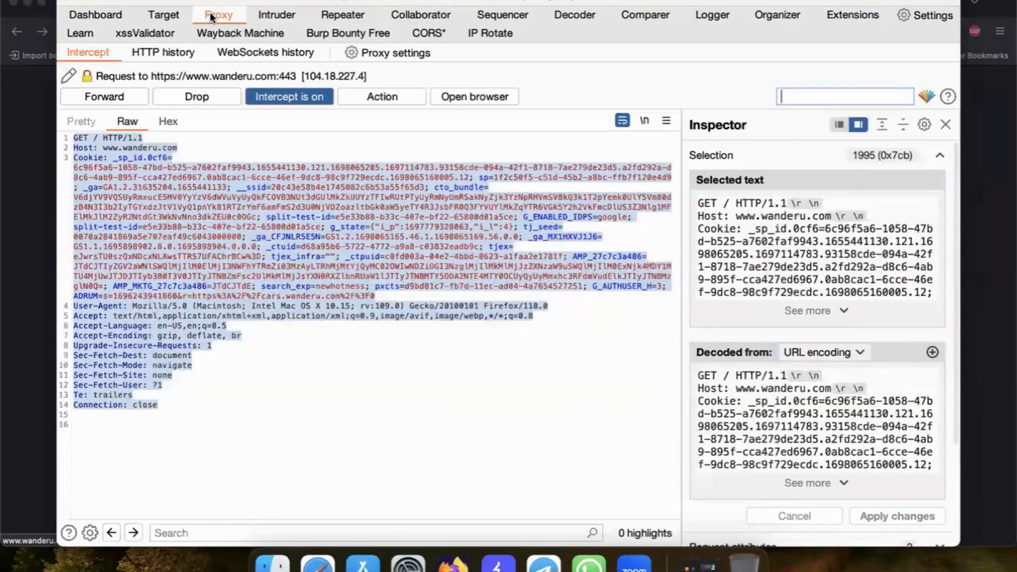